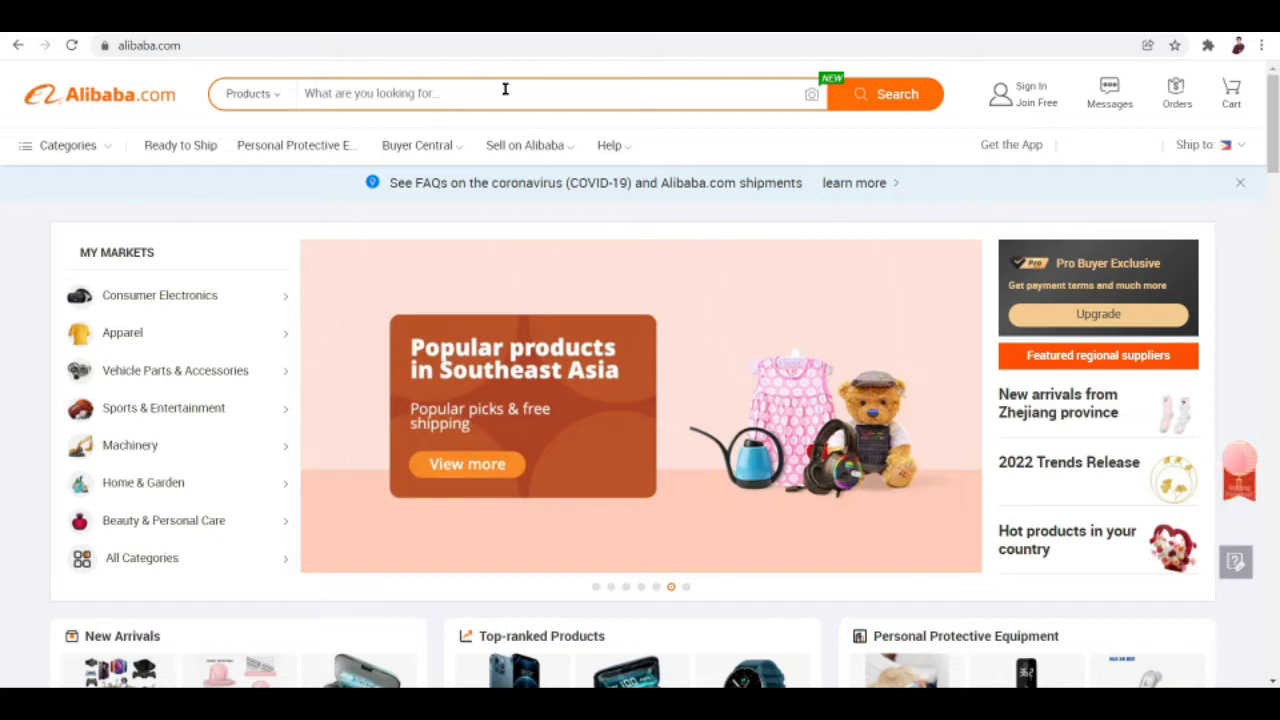
Search Amazon for "grill m" and pick the grill mats suggestion
scroll(down, 3)
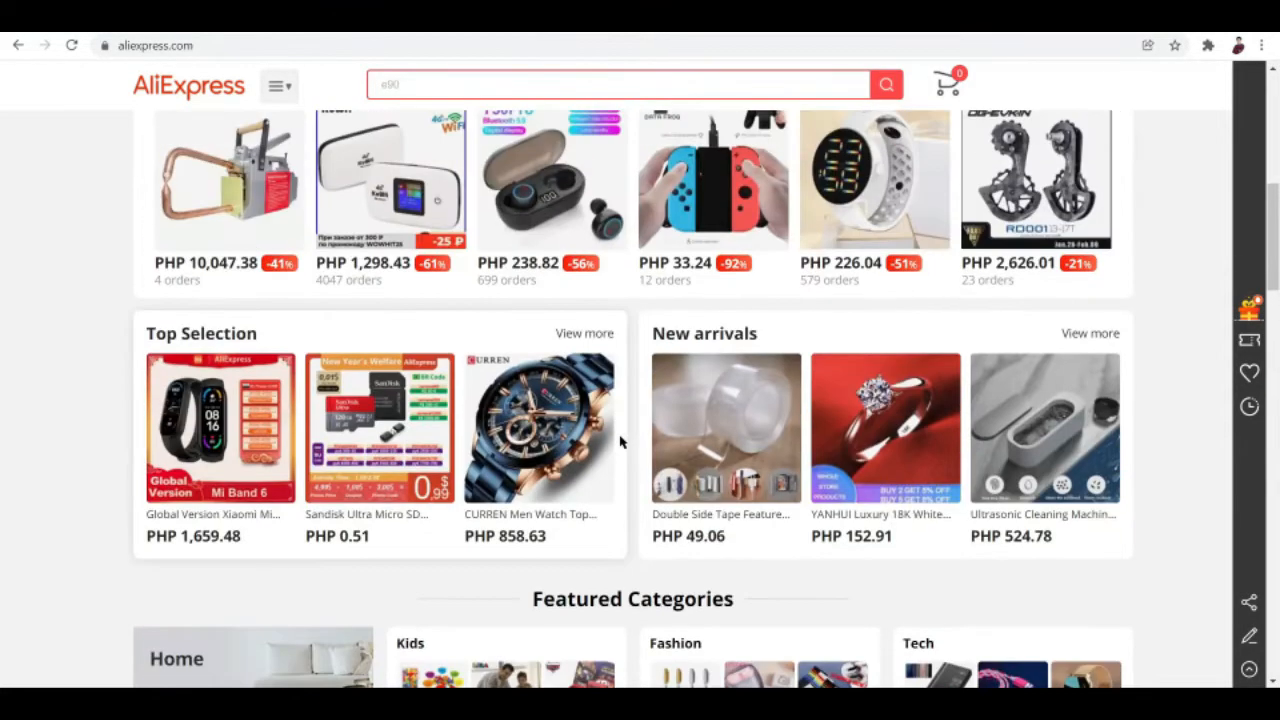
click(187, 278)
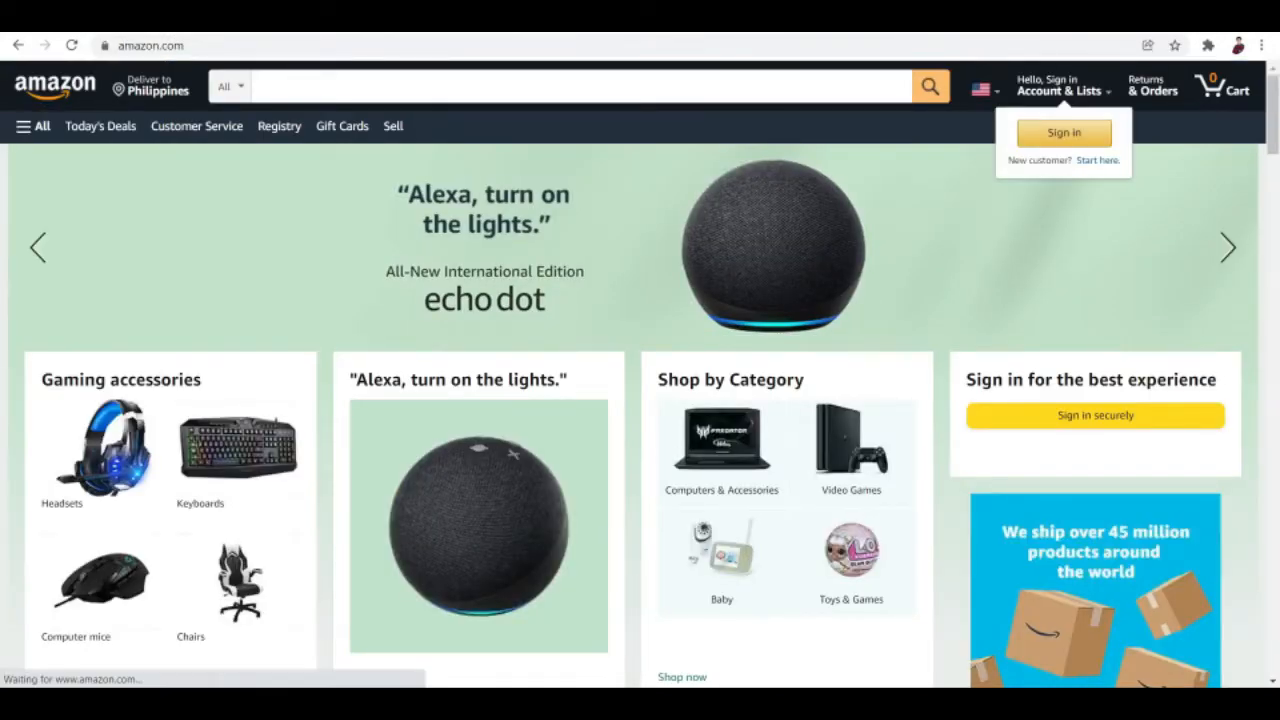
text(grill m)
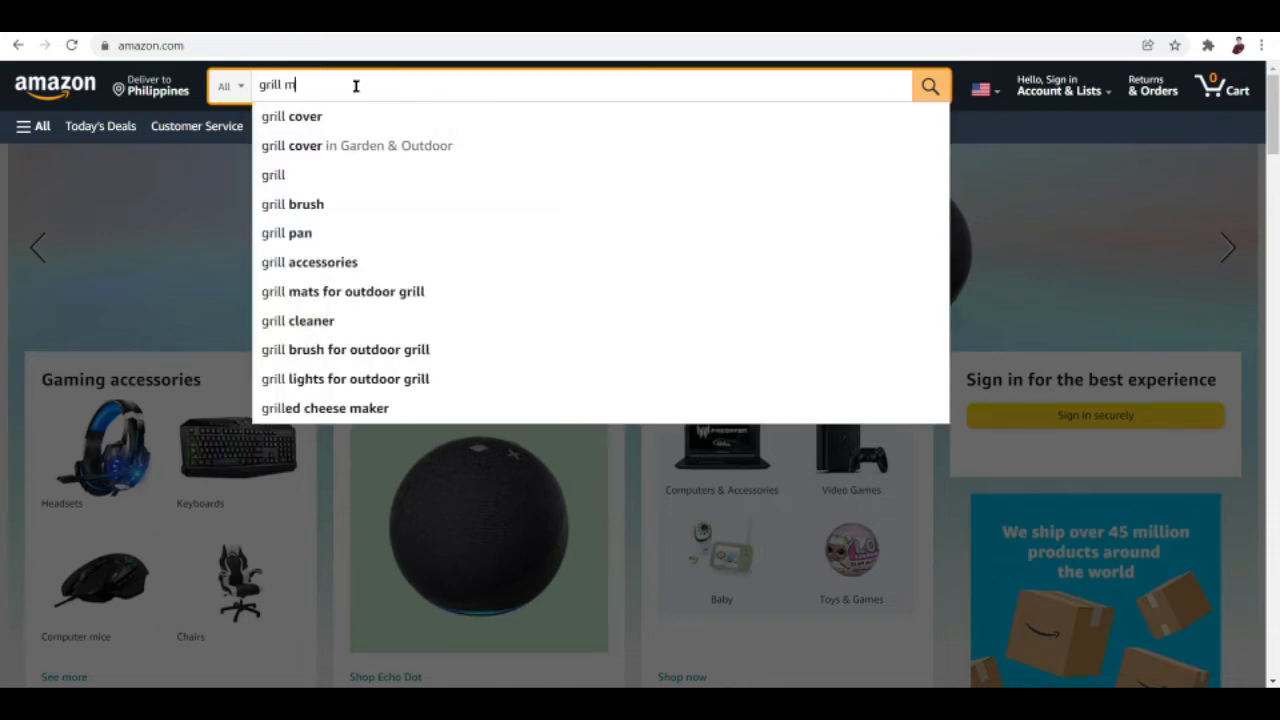
click(342, 291)
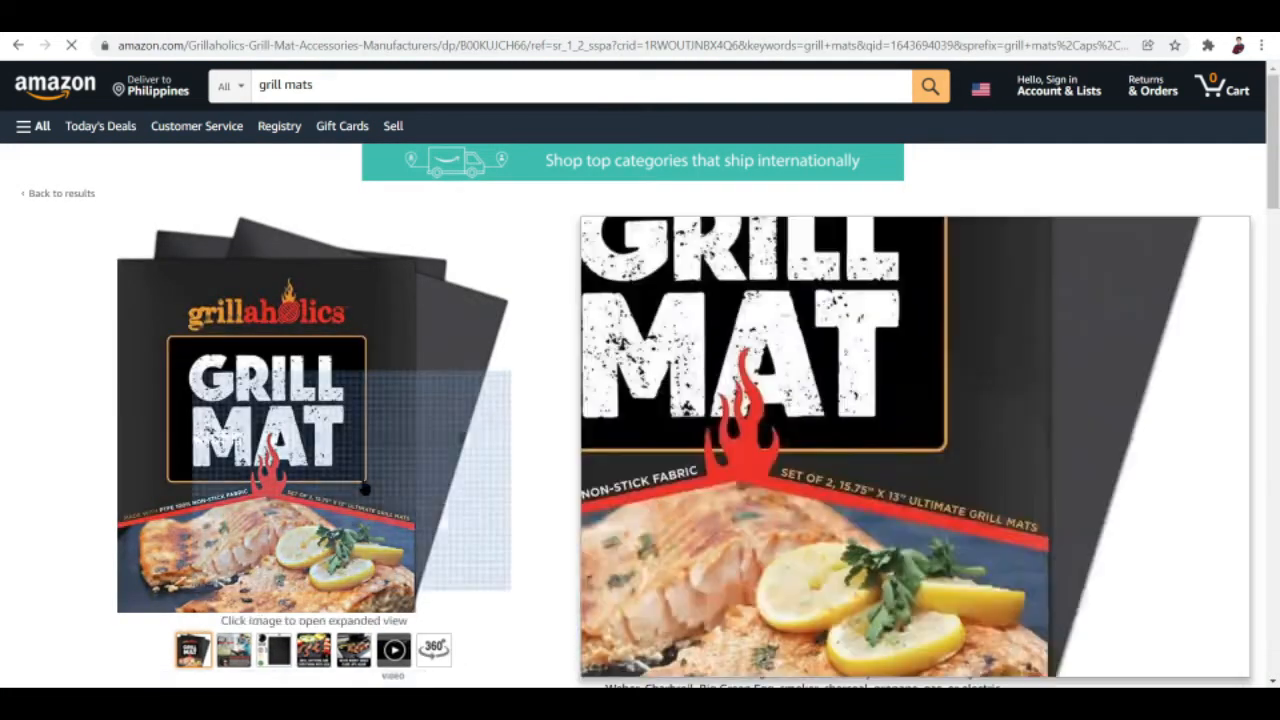
Scroll through the Grillaholics grill mat two-pack product page
scroll(down, 3)
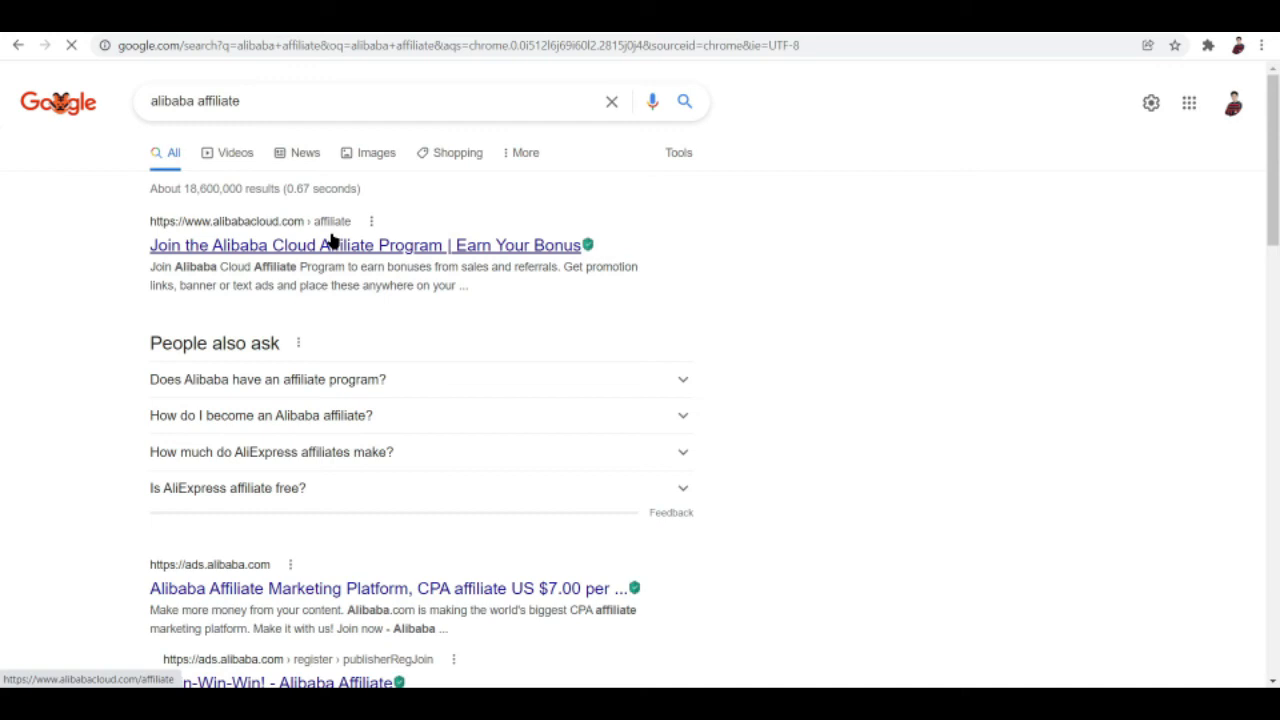
Open the 'Join the Alibaba Cloud Affiliate Program' result from Google
click(366, 245)
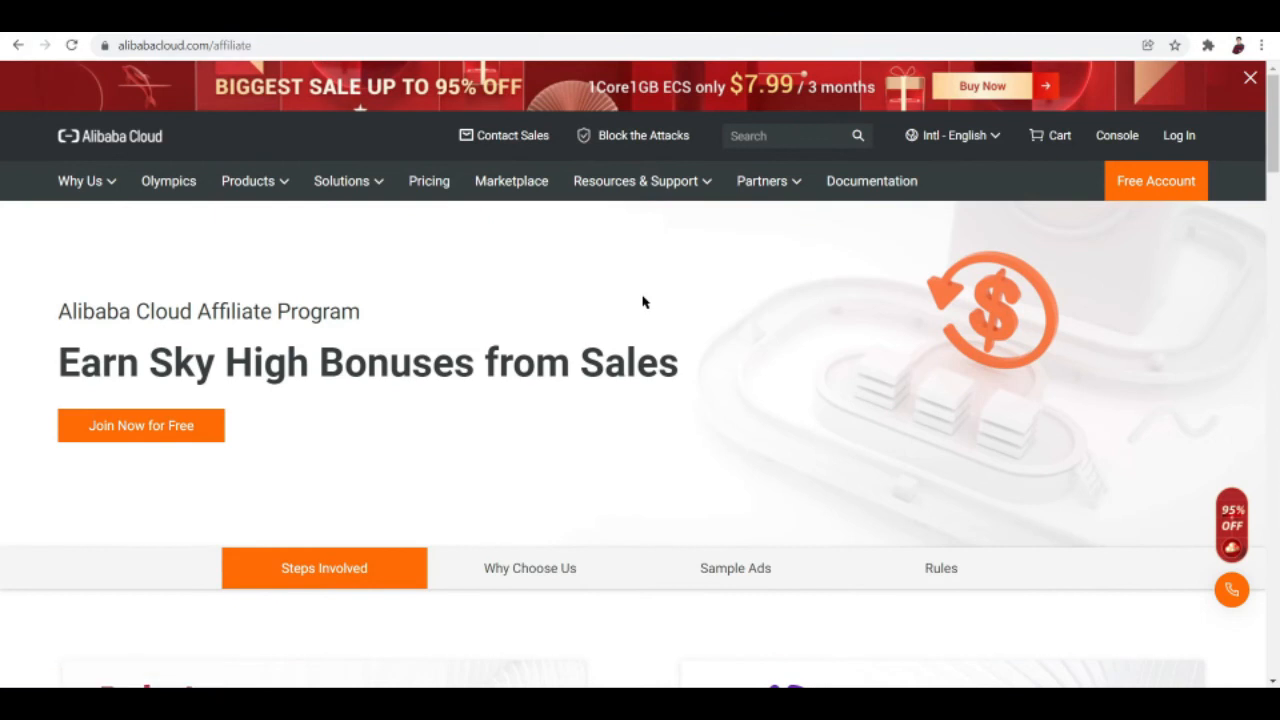